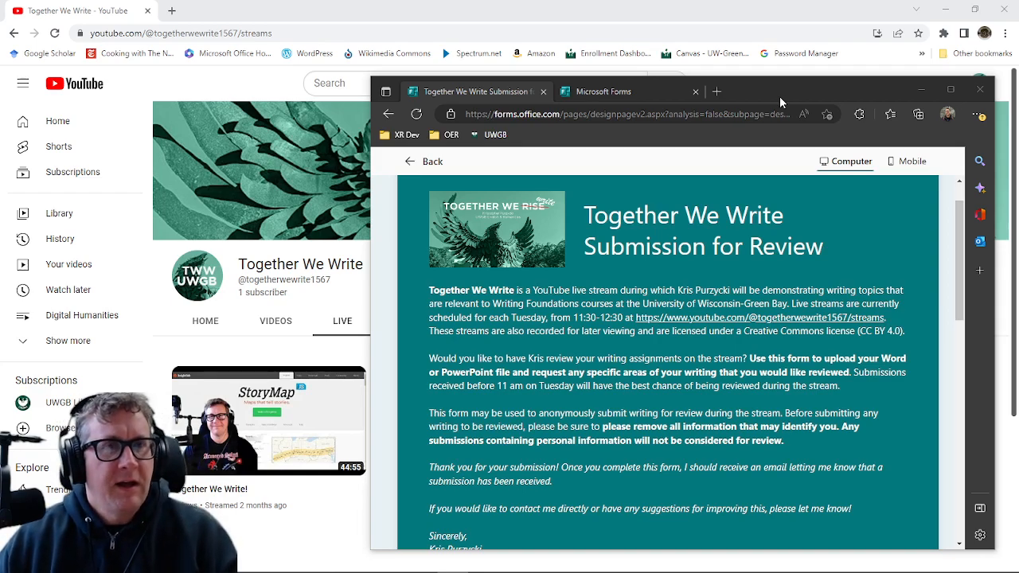
{"action": "mouse_move", "coordinate": [796, 96]}
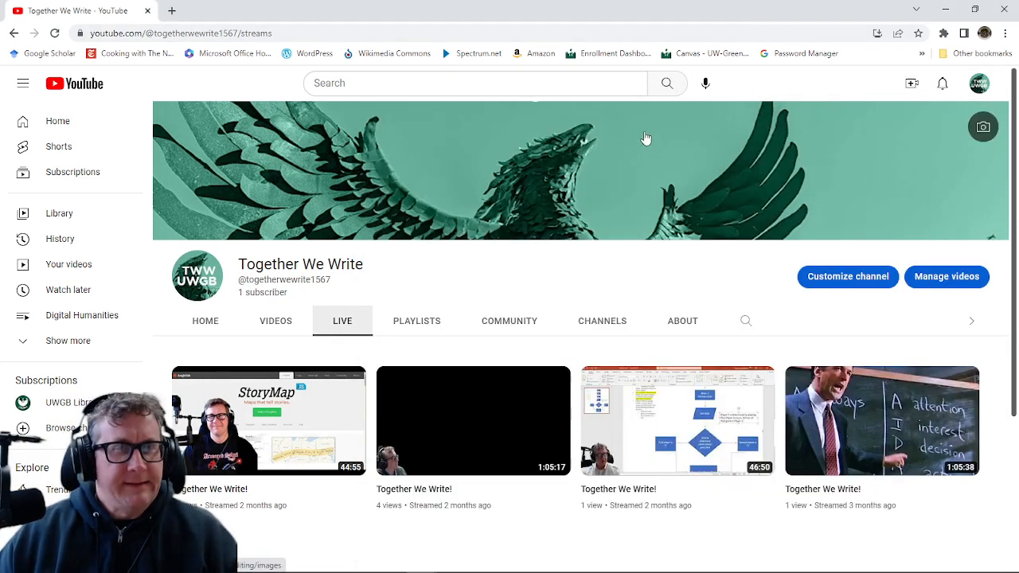
{"action": "mouse_move", "coordinate": [493, 418]}
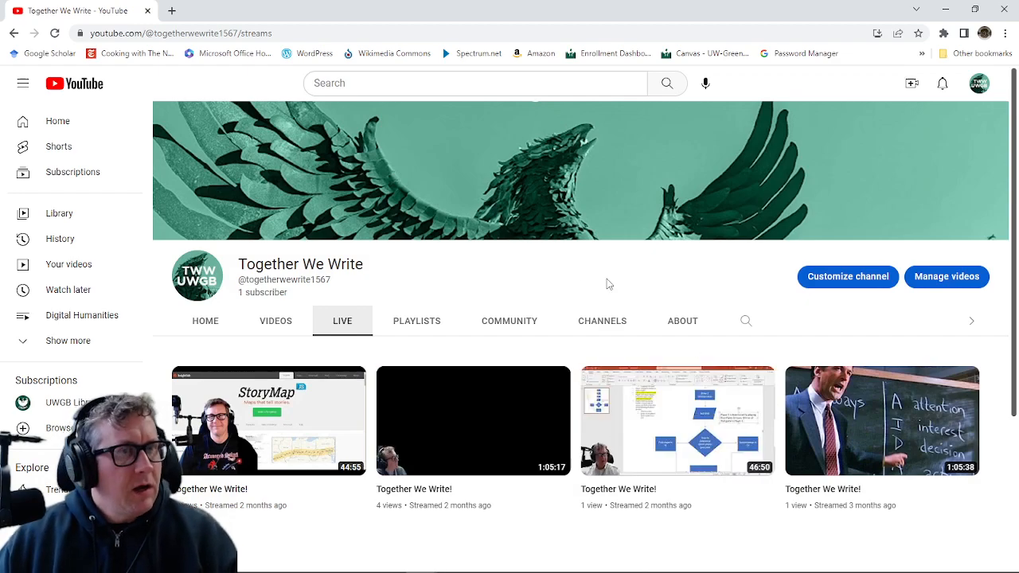
{"action": "mouse_move", "coordinate": [410, 313]}
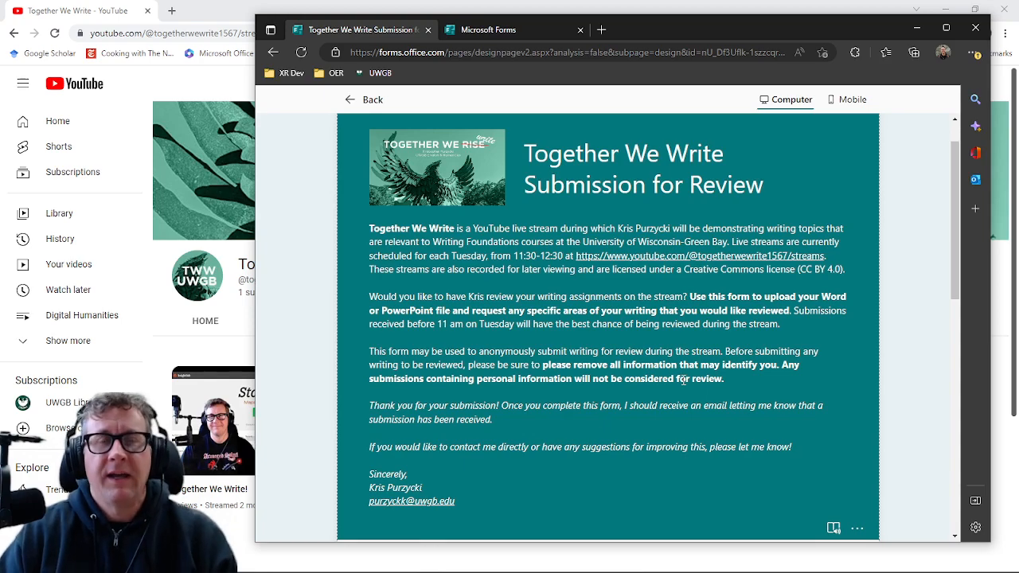
{"action": "mouse_move", "coordinate": [701, 309]}
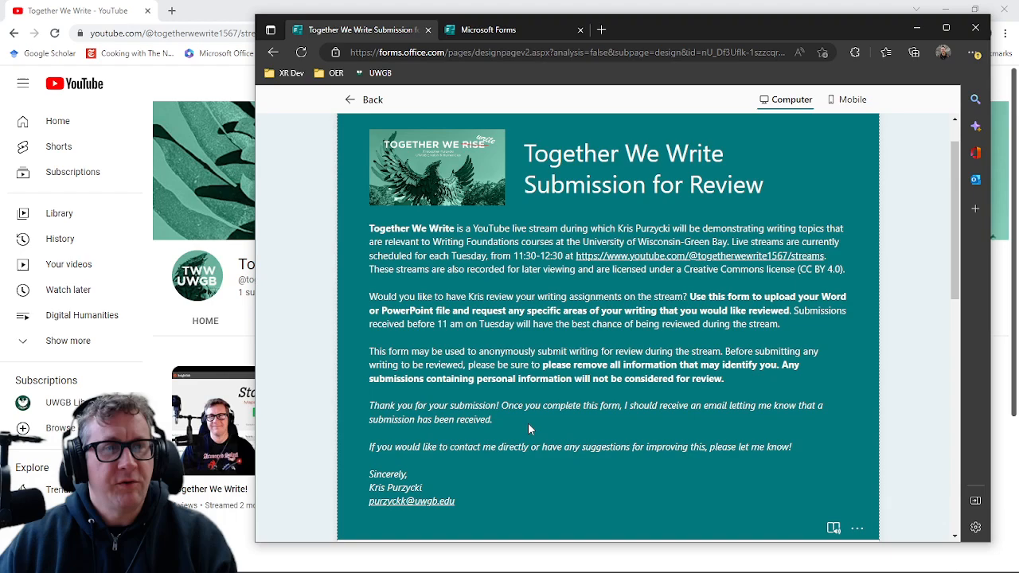
{"action": "mouse_move", "coordinate": [558, 424]}
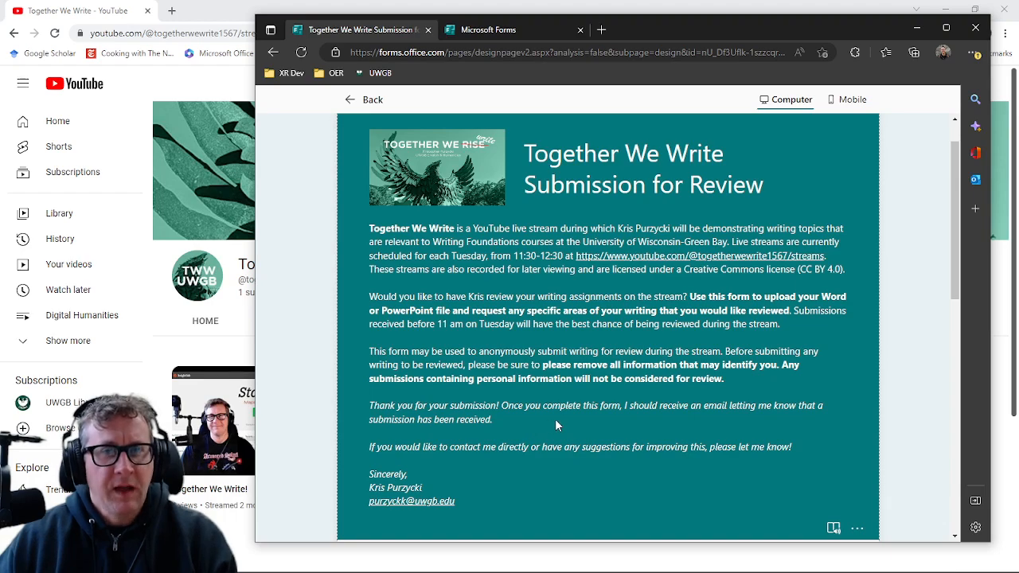
- Scroll the submission form preview to its required questions
{"action": "scroll", "scroll_direction": "down", "scroll_amount": 3}
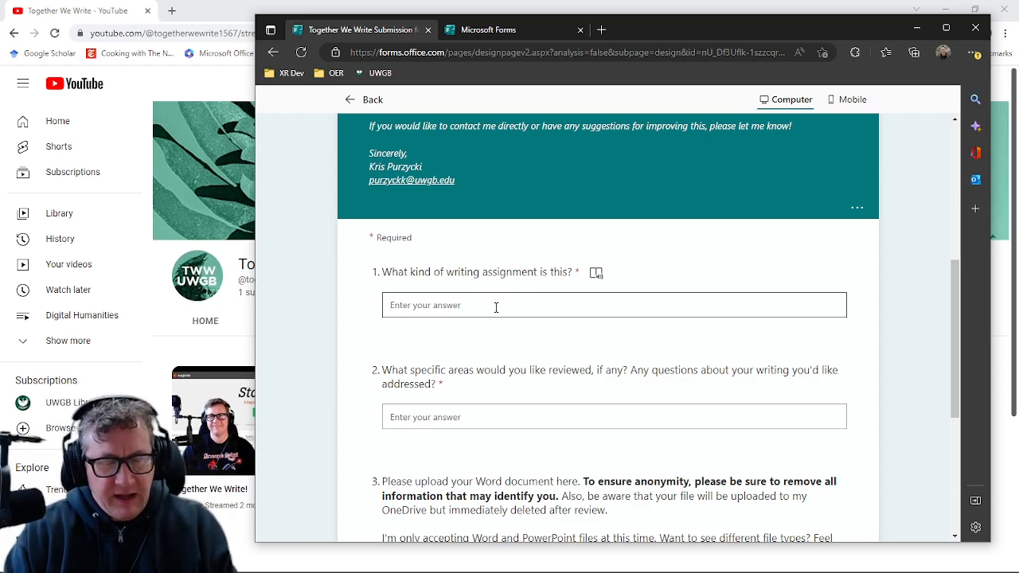
- Answer 'Press Release' for assignment type and 'Structure and formatting' for areas to review
{"action": "type", "text": "Press Release"}
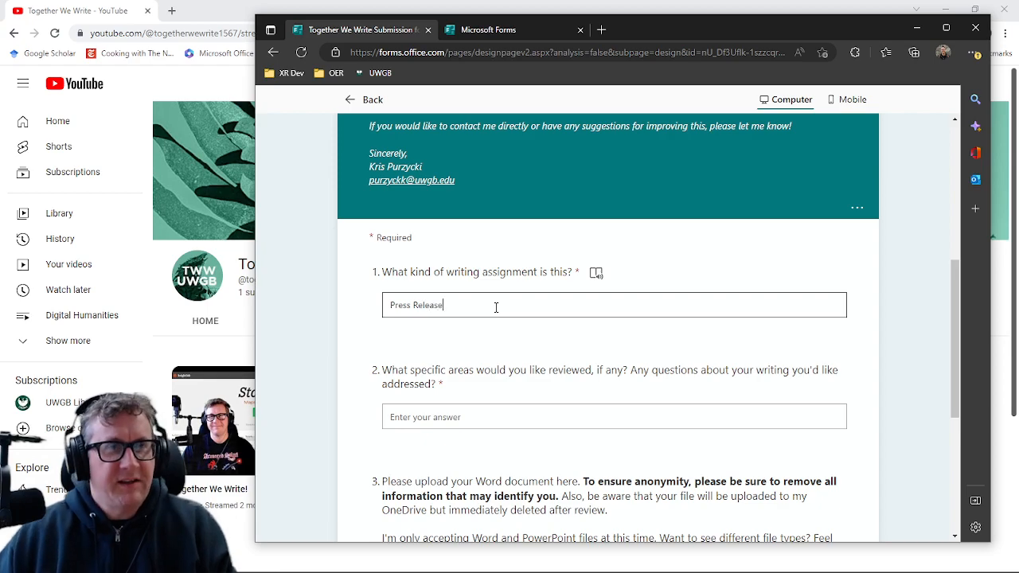
{"action": "left_click", "coordinate": [613, 417]}
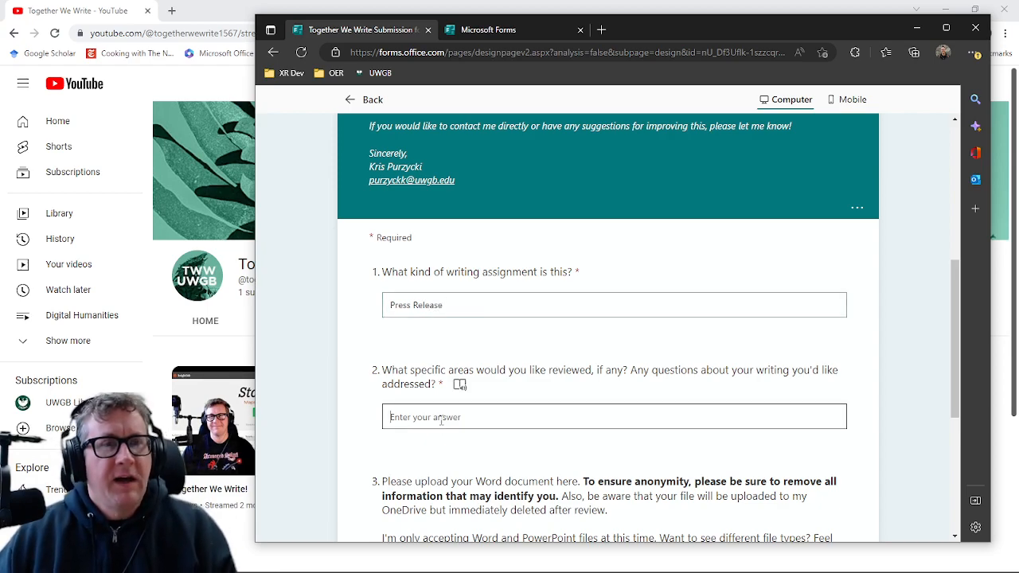
{"action": "type", "text": "S"}
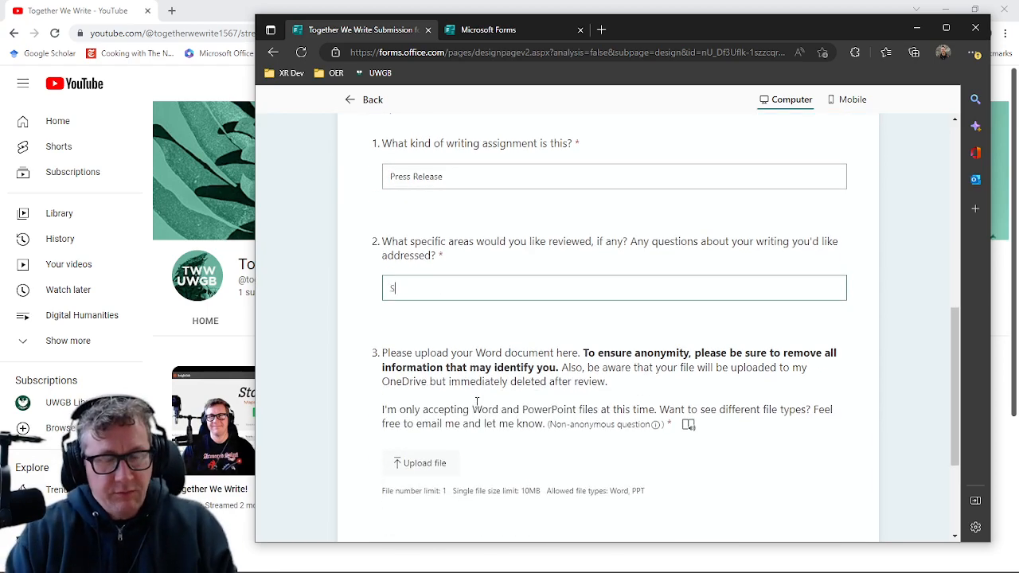
{"action": "type", "text": "tructure"}
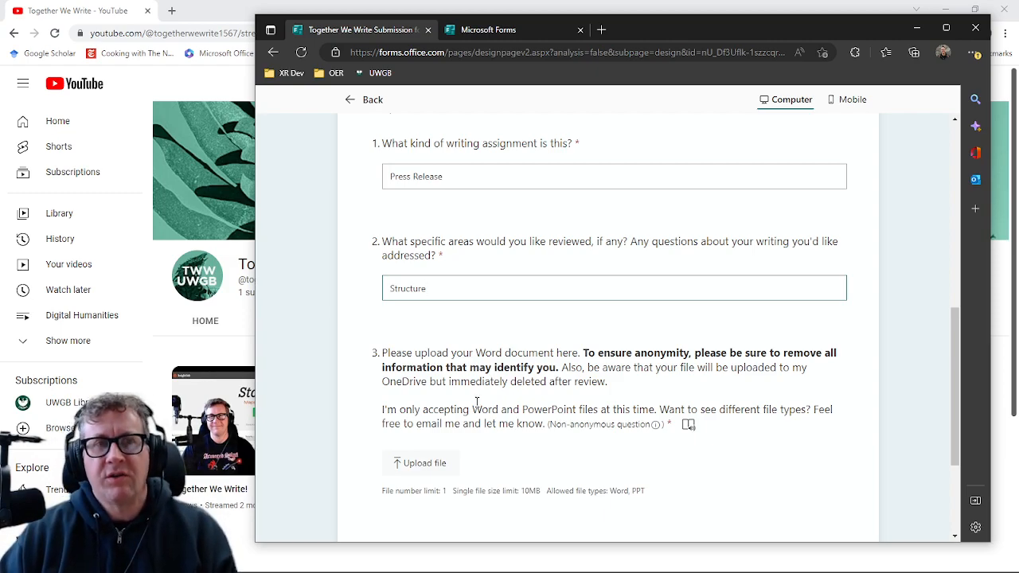
{"action": "type", "text": "and for"}
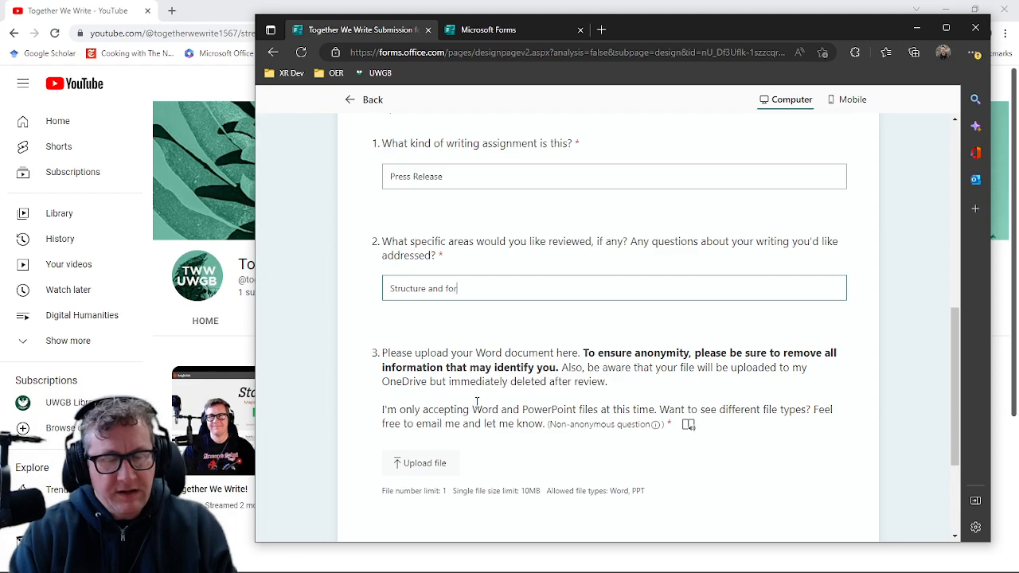
{"action": "type", "text": "matting"}
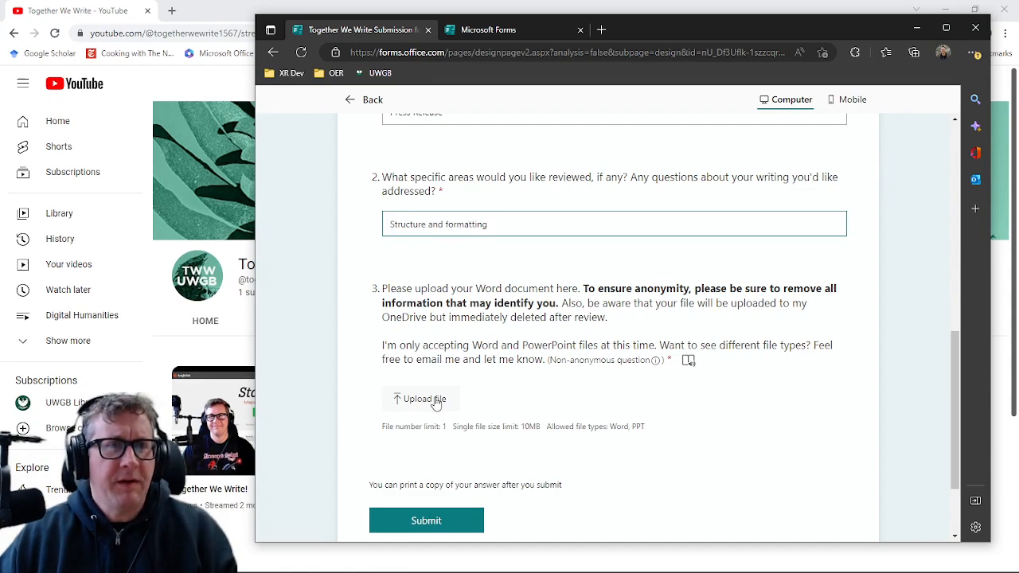
{"action": "mouse_move", "coordinate": [552, 363]}
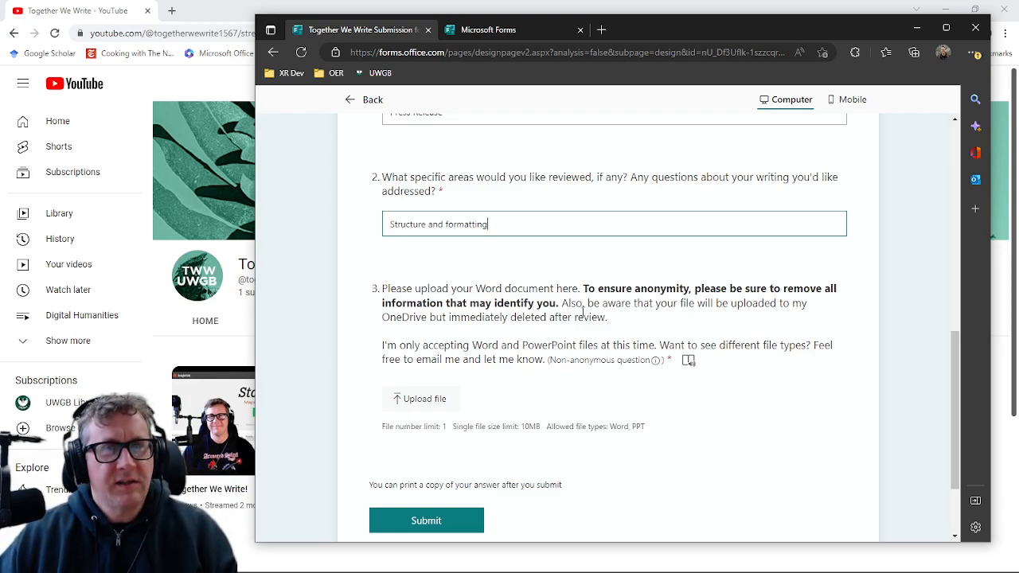
- Attach the Word document for review and submit the form
{"action": "left_click_drag", "start_coordinate": [566, 303], "coordinate": [607, 317]}
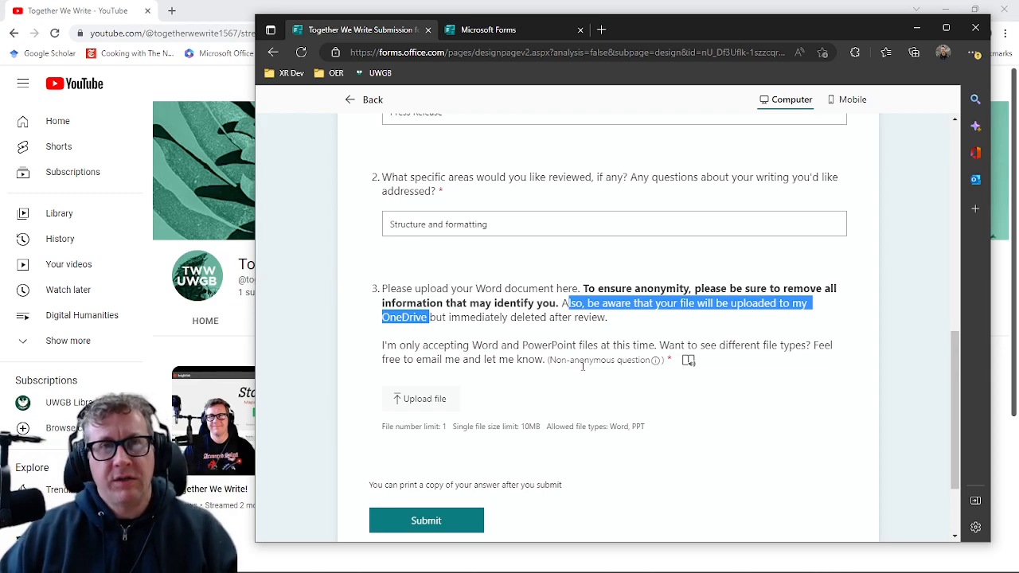
{"action": "mouse_move", "coordinate": [656, 360]}
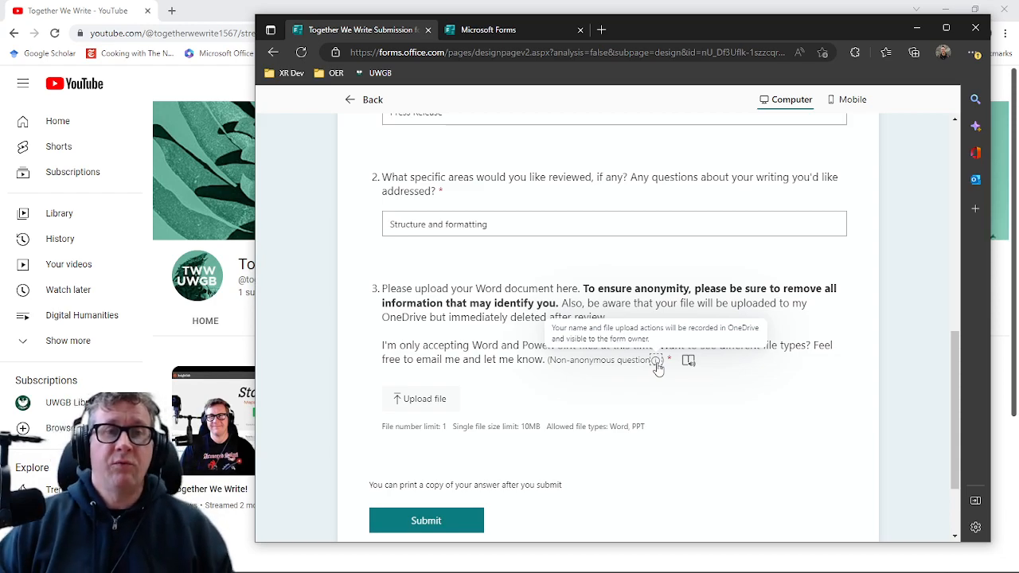
{"action": "mouse_move", "coordinate": [712, 398]}
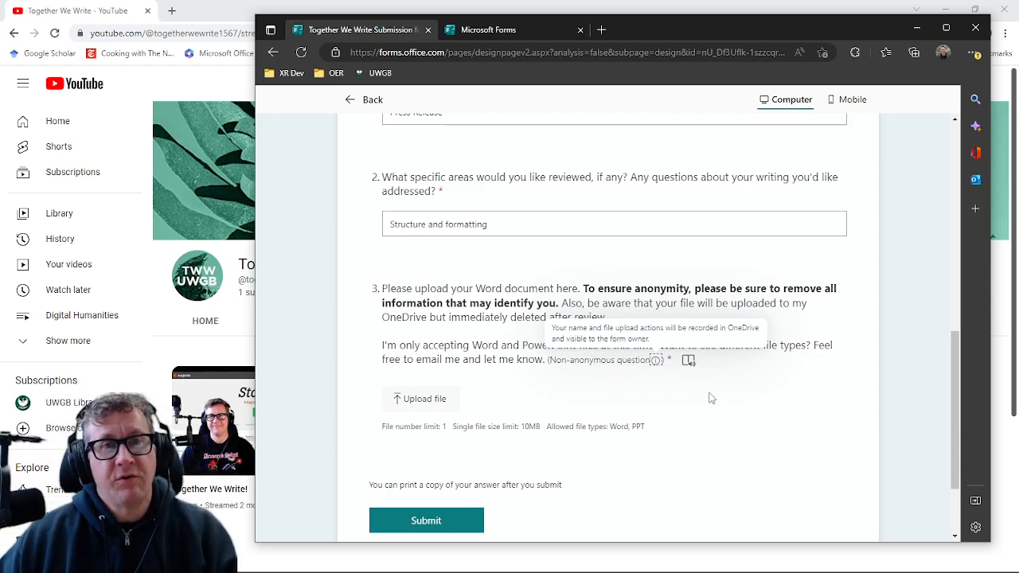
{"action": "mouse_move", "coordinate": [799, 378]}
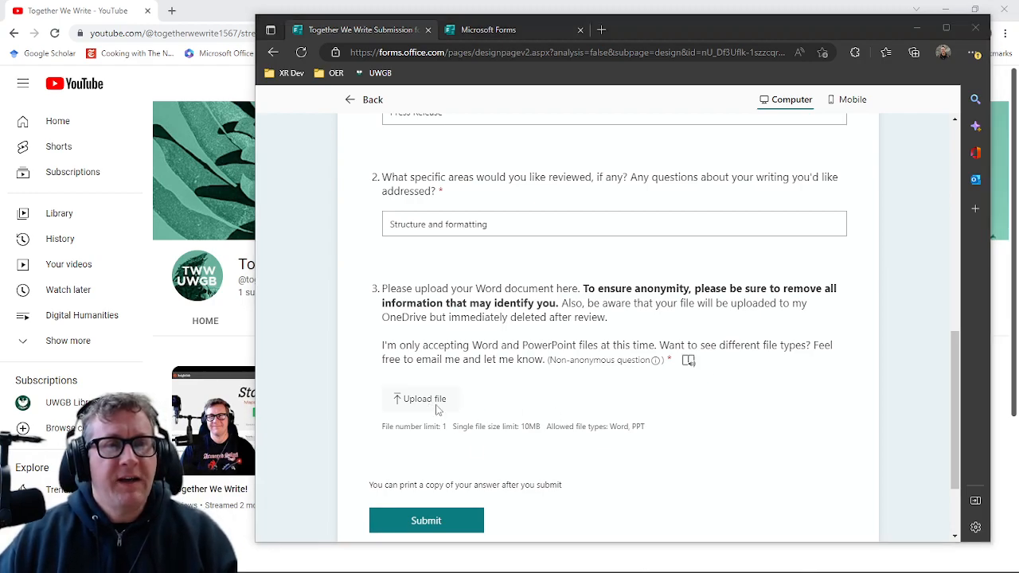
{"action": "left_click", "coordinate": [420, 399]}
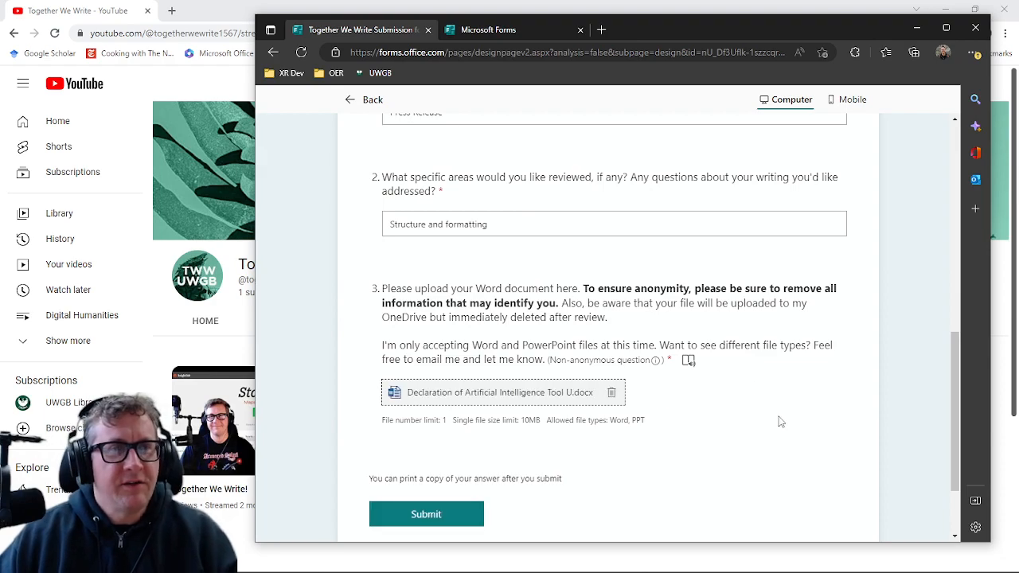
{"action": "scroll", "scroll_direction": "down", "scroll_amount": 3}
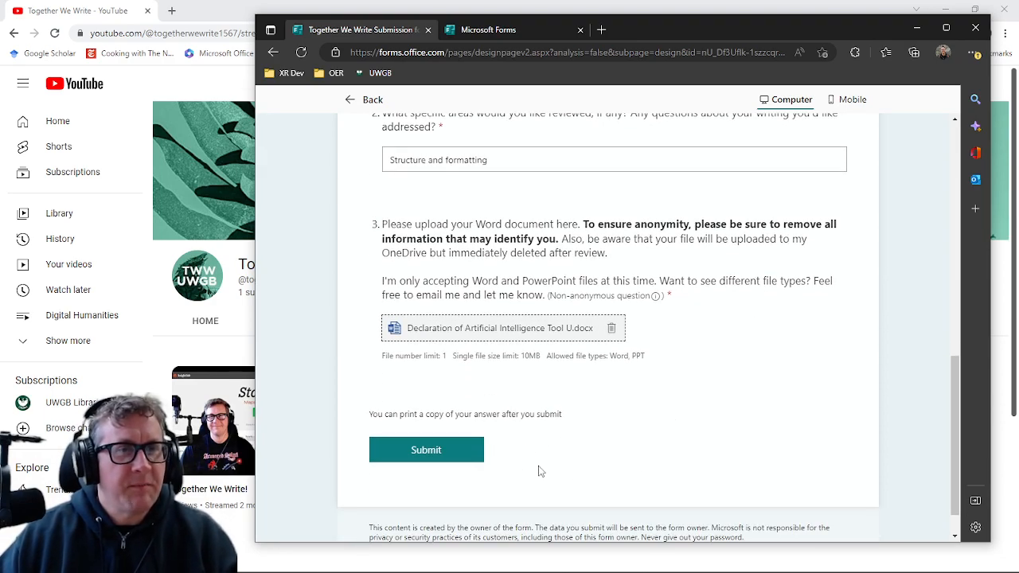
{"action": "left_click", "coordinate": [426, 450]}
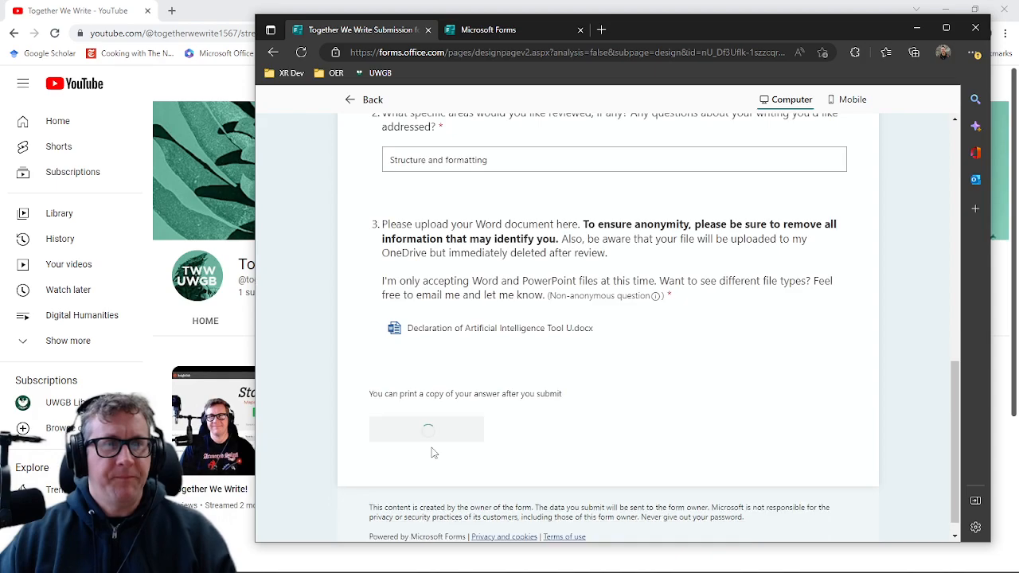
{"action": "left_click", "coordinate": [426, 429]}
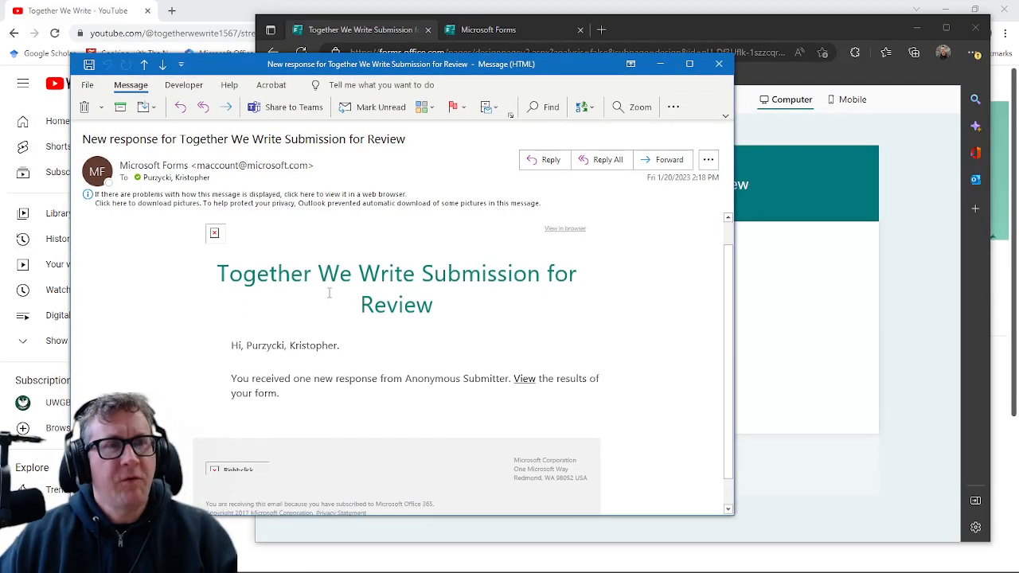
- Read the Anonymous Submitter notification email and follow its link to the form results
{"action": "scroll", "scroll_direction": "down", "scroll_amount": 3}
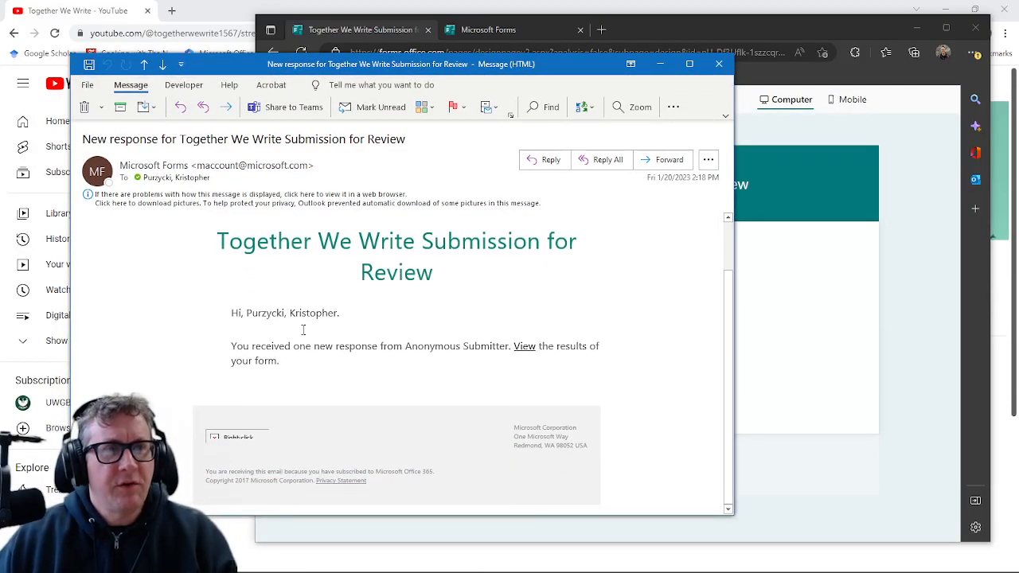
{"action": "mouse_move", "coordinate": [370, 367]}
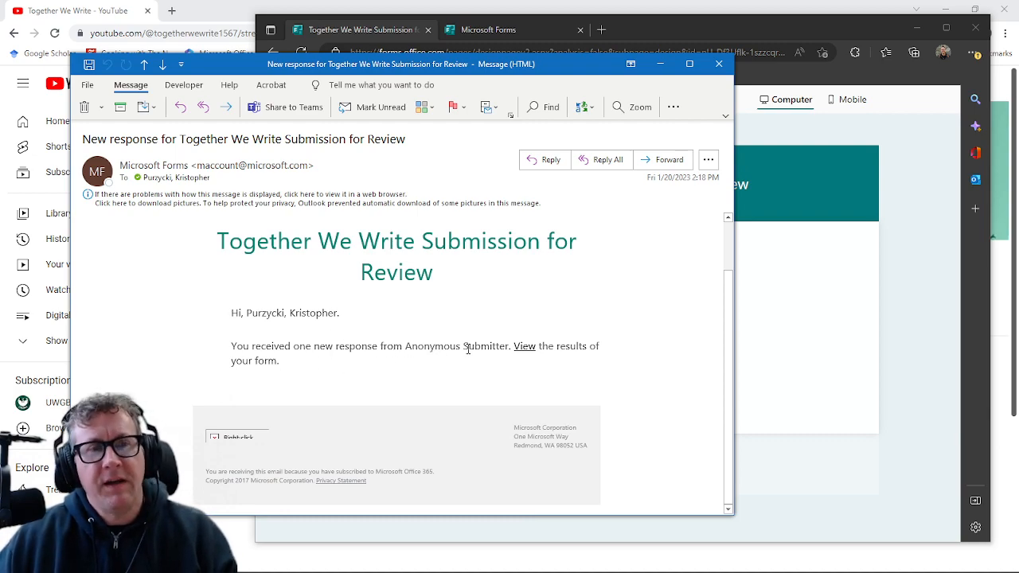
{"action": "left_click", "coordinate": [524, 345]}
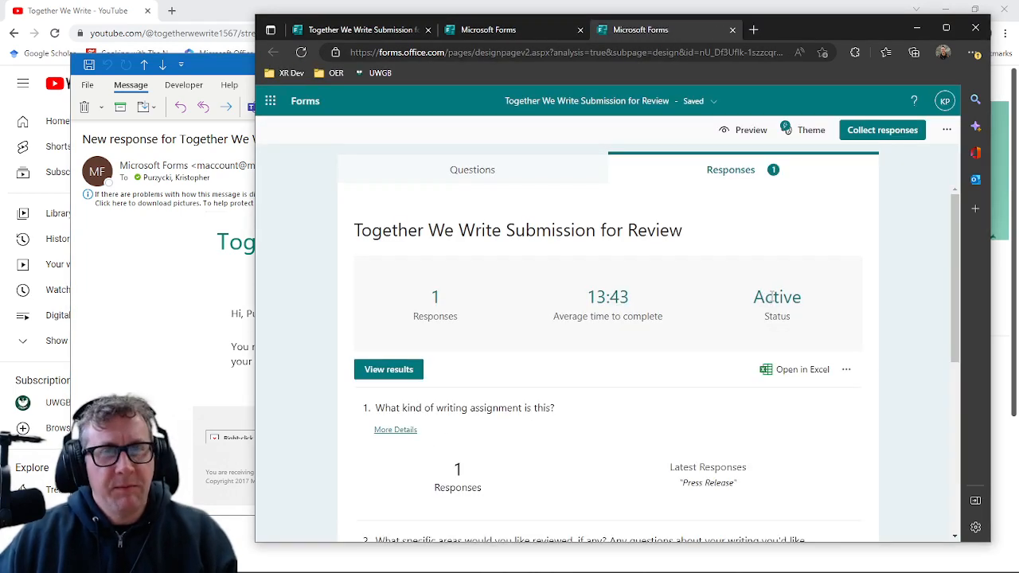
- Scroll through the single response's summary on the Responses tab
{"action": "scroll", "scroll_direction": "down", "scroll_amount": 3}
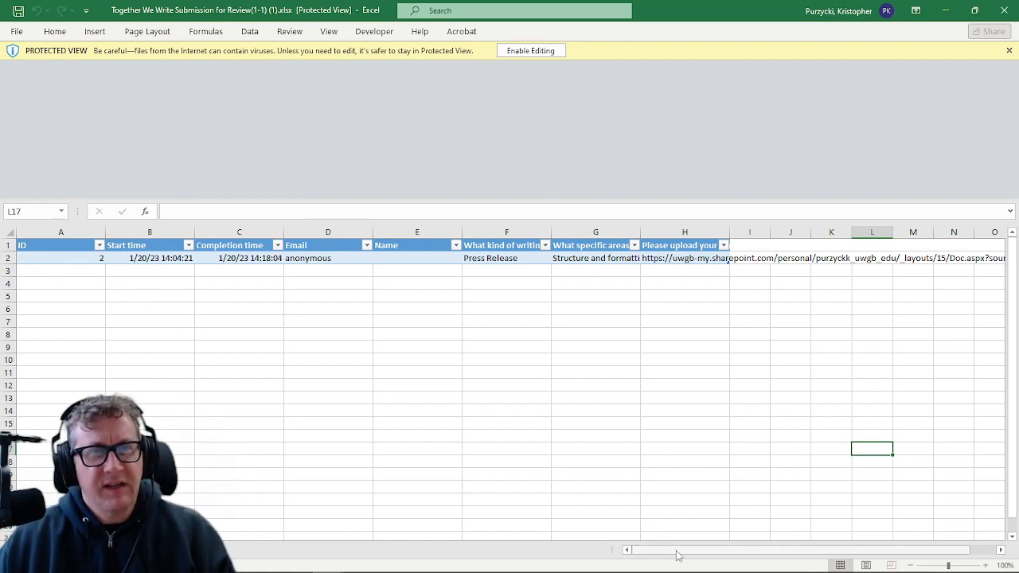
- Inspect D2 and H2, enable editing, and bring up actions for the H2 file link
{"action": "left_click", "coordinate": [327, 257]}
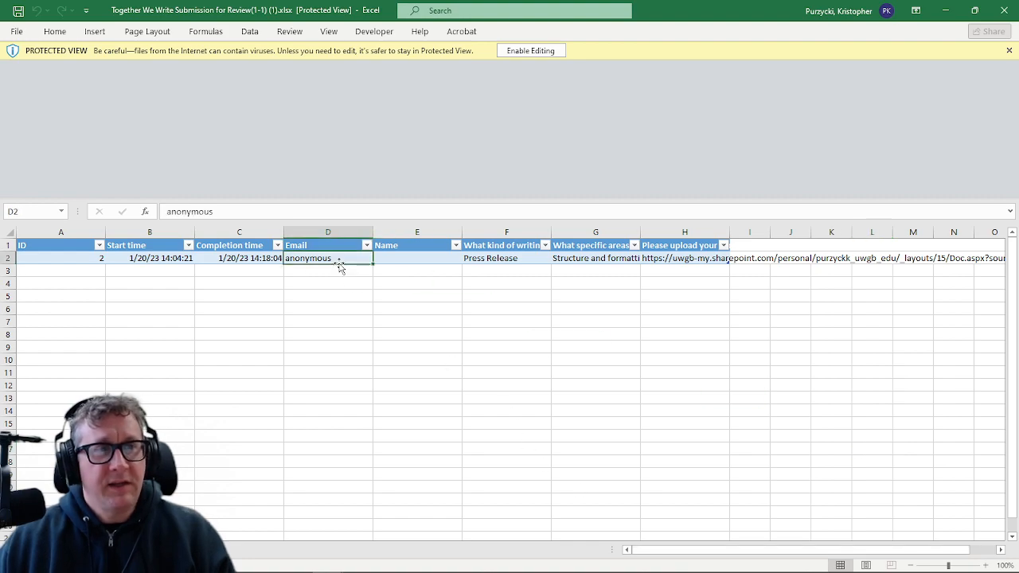
{"action": "scroll", "scroll_direction": "right", "scroll_amount": 3}
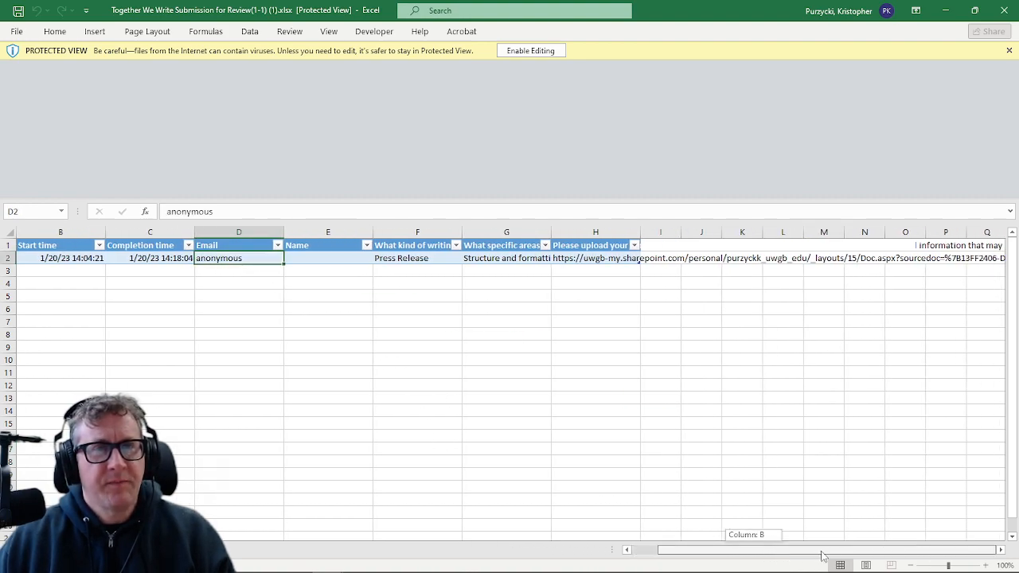
{"action": "left_click", "coordinate": [595, 258]}
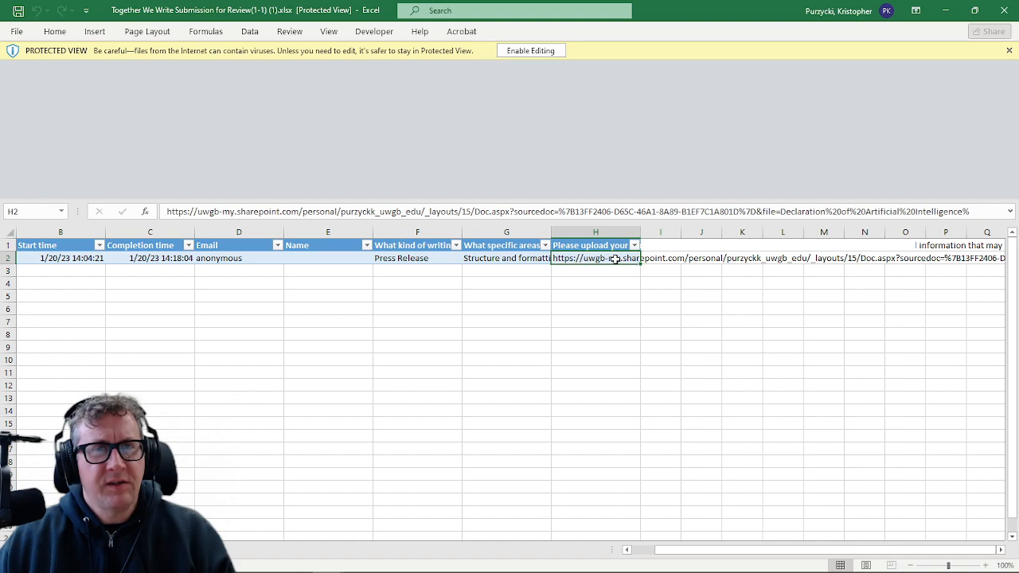
{"action": "left_click", "coordinate": [506, 232]}
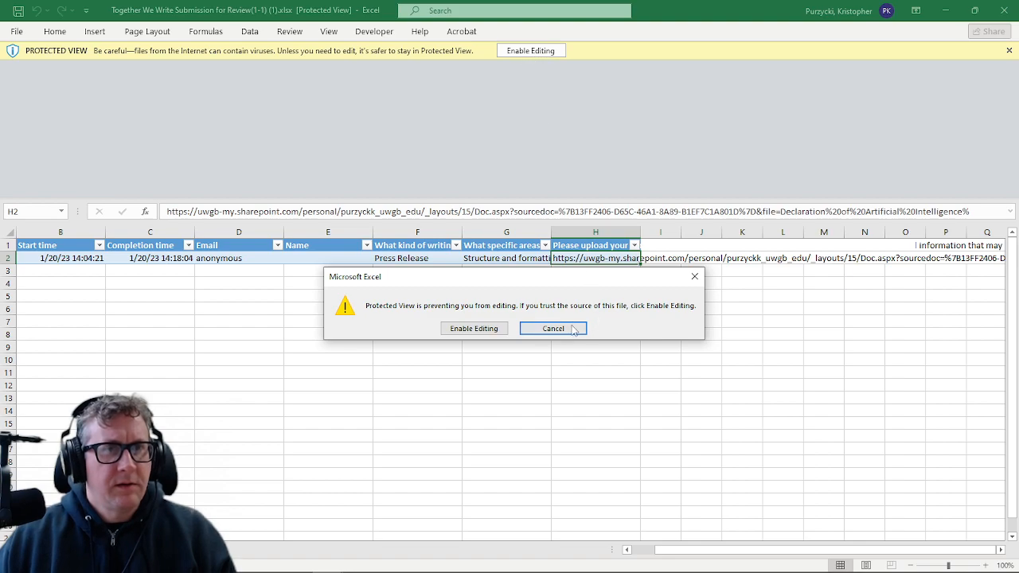
{"action": "left_click", "coordinate": [474, 328]}
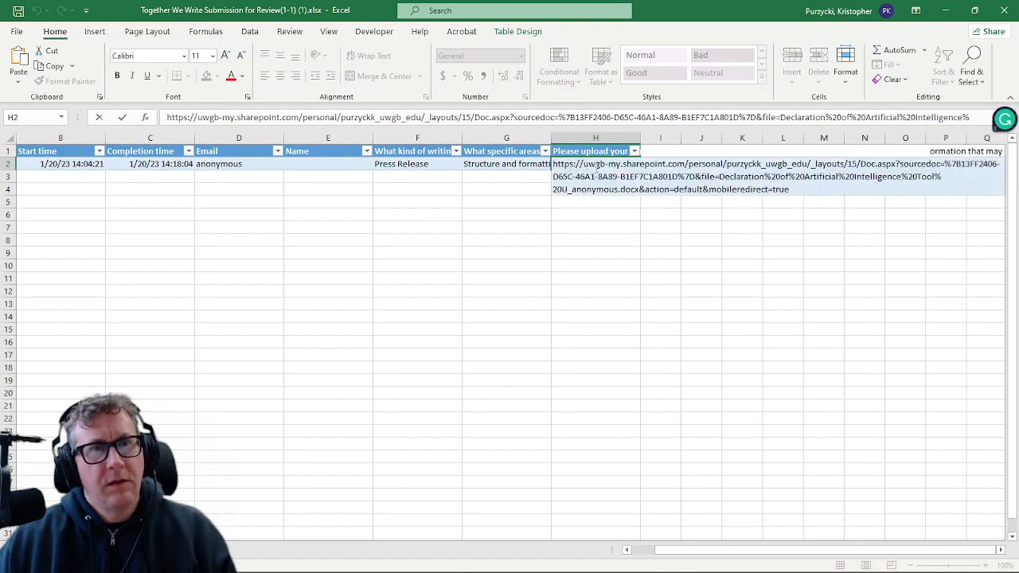
{"action": "right_click", "coordinate": [596, 152]}
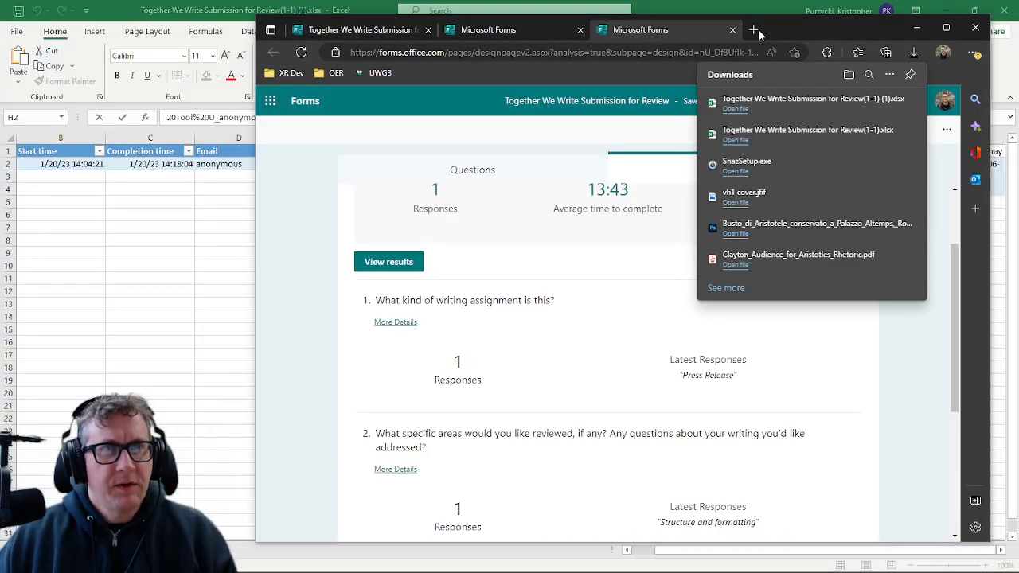
- Open the uploaded Declaration of Artificial Intelligence Tool Usage document in a new tab
{"action": "left_click", "coordinate": [753, 30]}
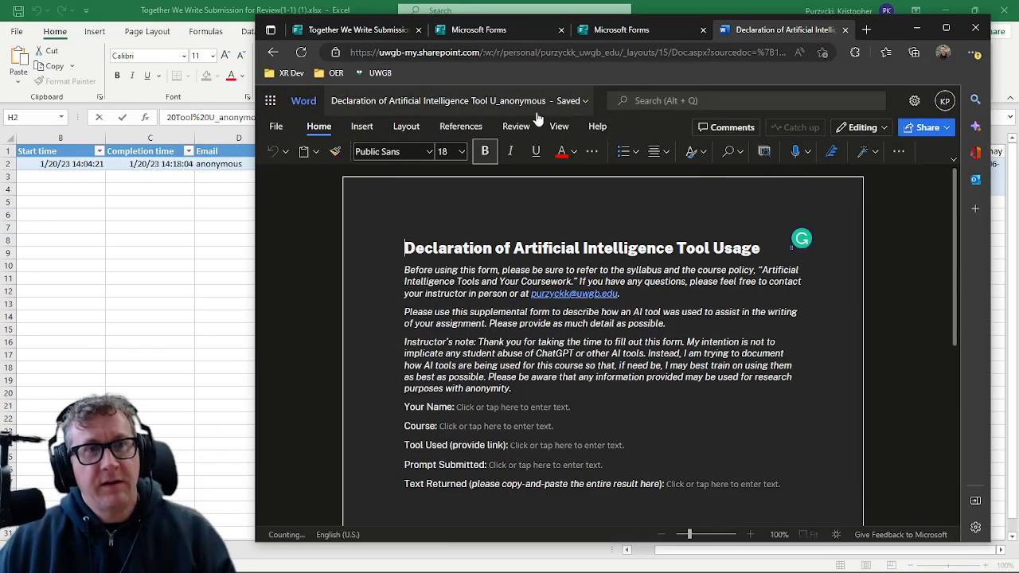
{"action": "scroll", "scroll_direction": "down", "scroll_amount": 3}
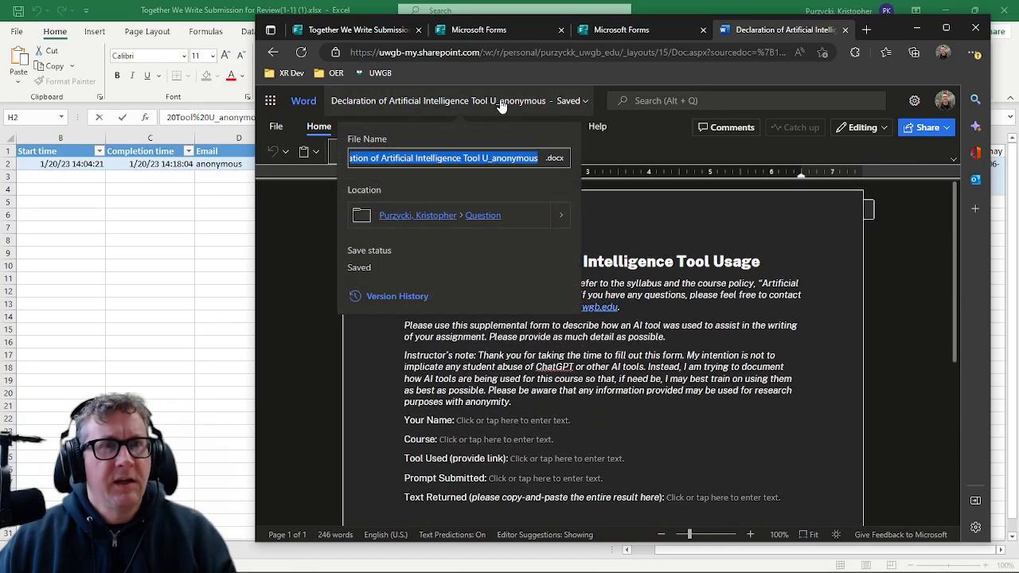
{"action": "mouse_move", "coordinate": [413, 250]}
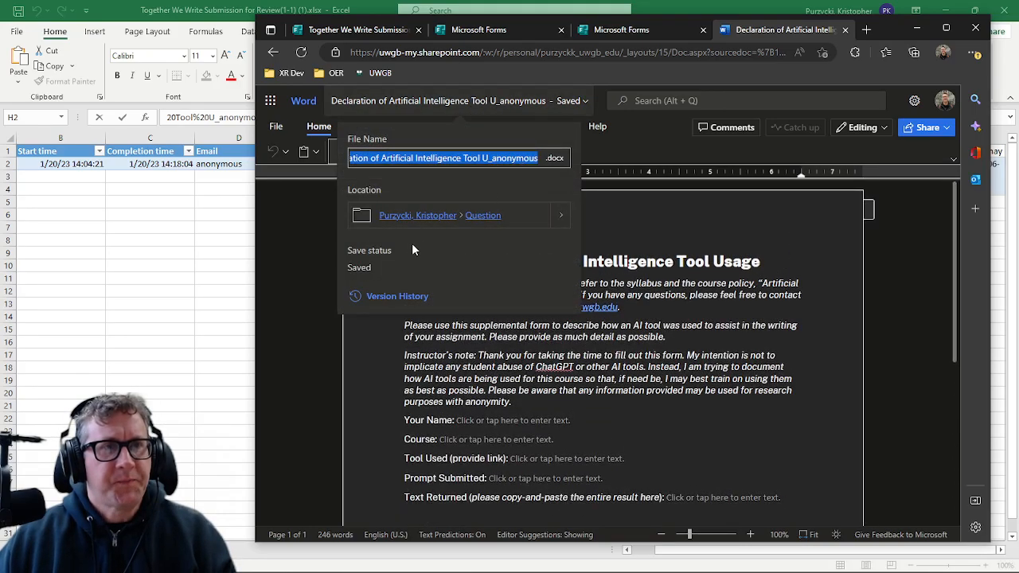